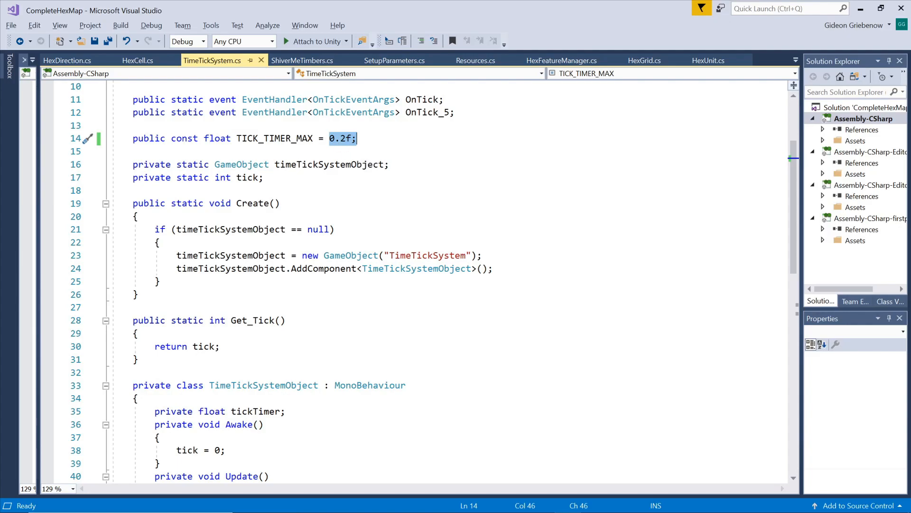
Scroll the current script, then switch to Resources.cs showing the HexInternalInfo class
scroll(down, 3)
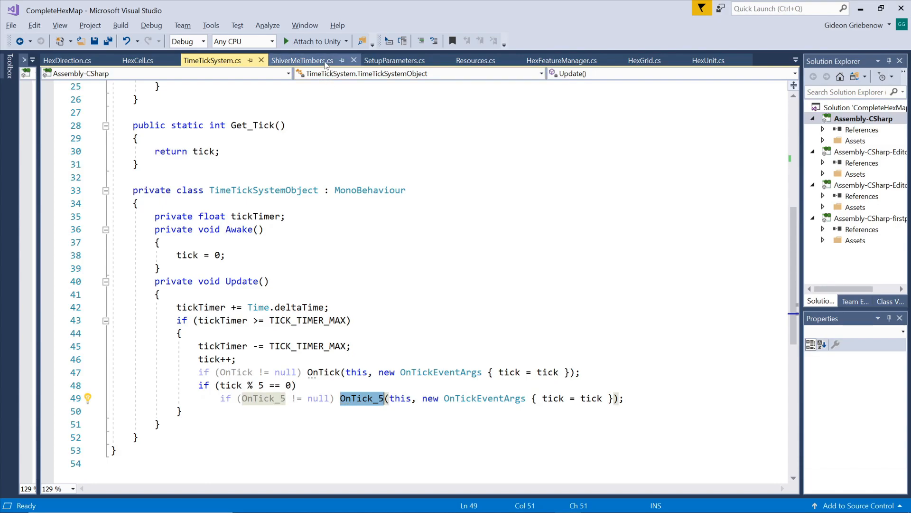
click(302, 60)
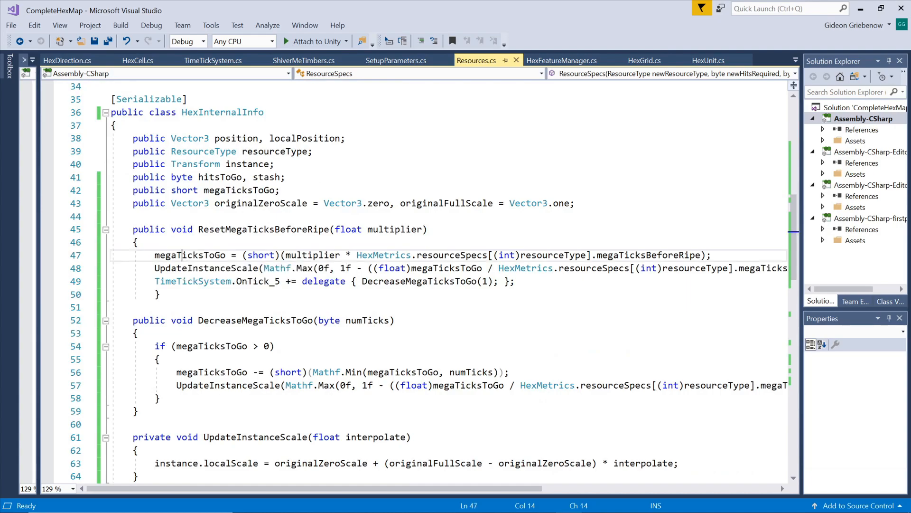
double_click(190, 255)
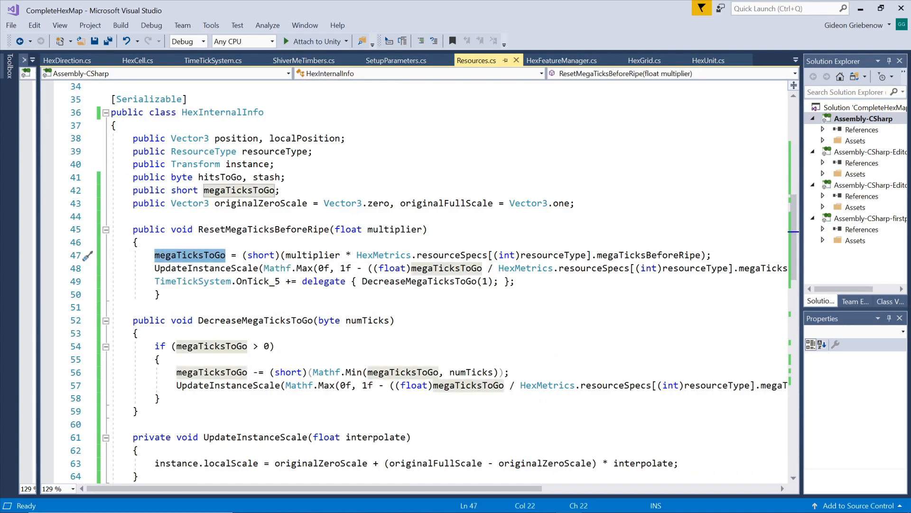
click(394, 229)
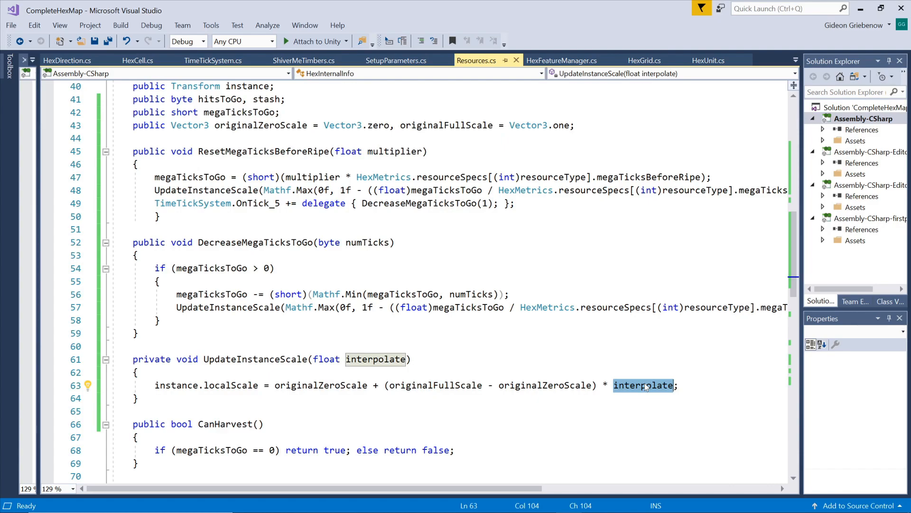
mouse_move(645, 387)
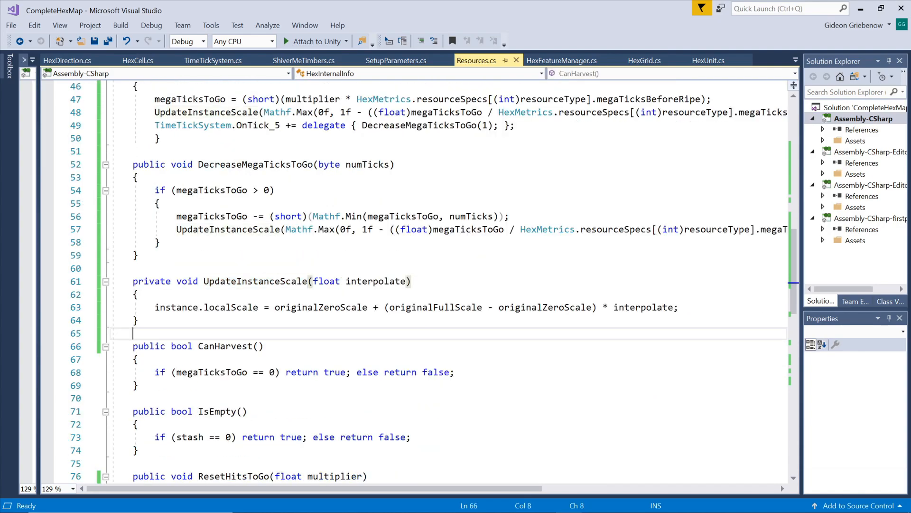
drag(134, 346, 137, 398)
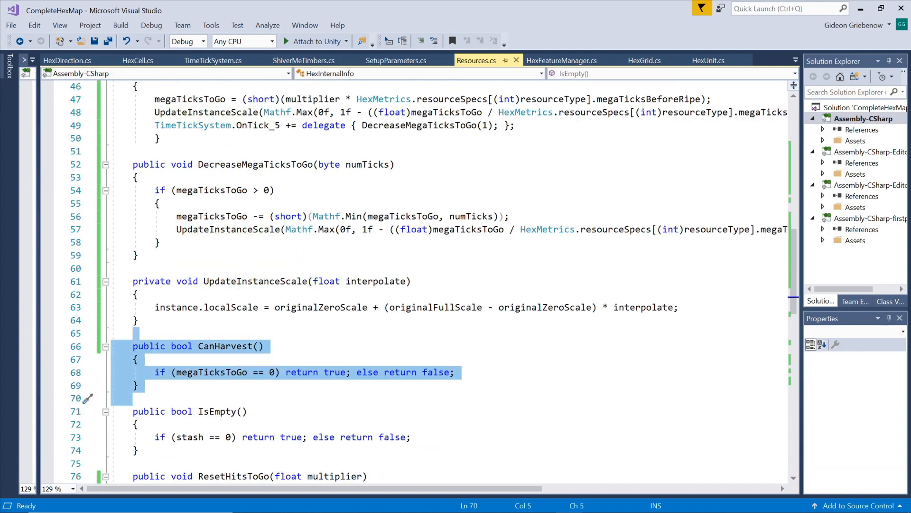
Check SetupParameters' Wood value of 100, then return to HexUnit.cs FindResourceType
click(396, 60)
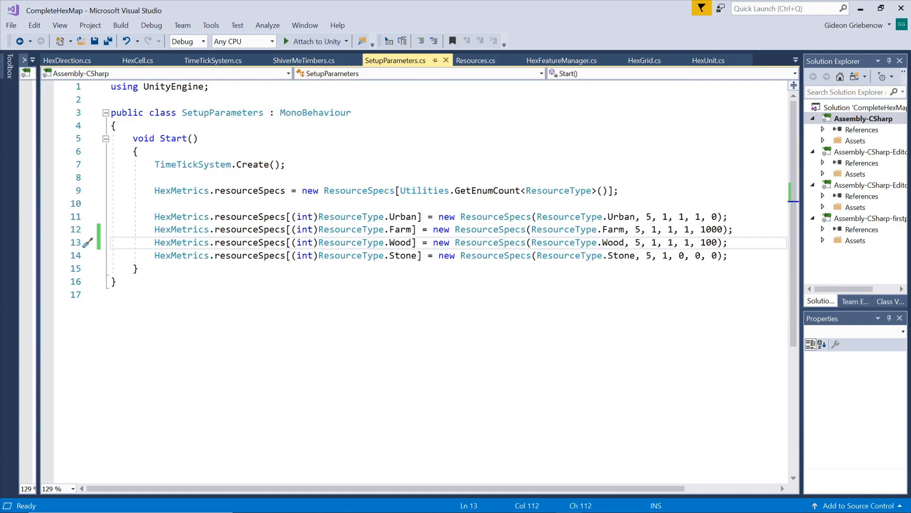
double_click(709, 242)
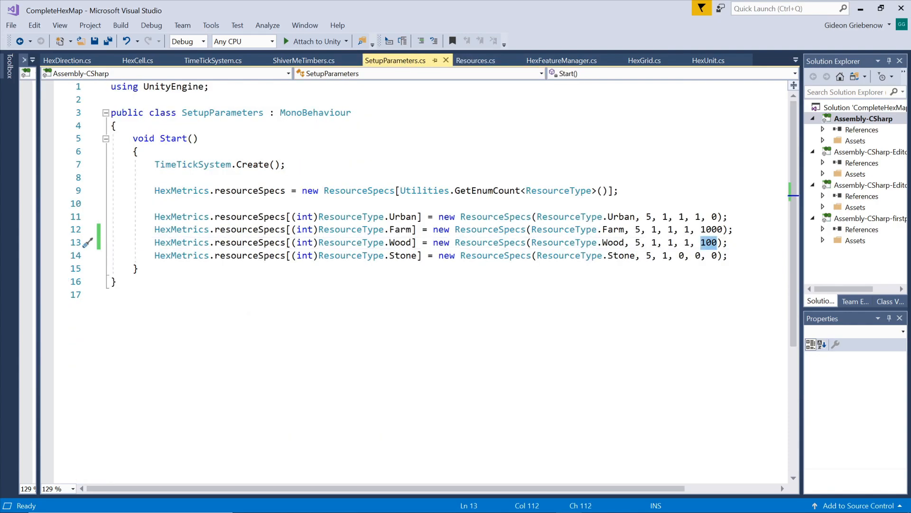
double_click(400, 242)
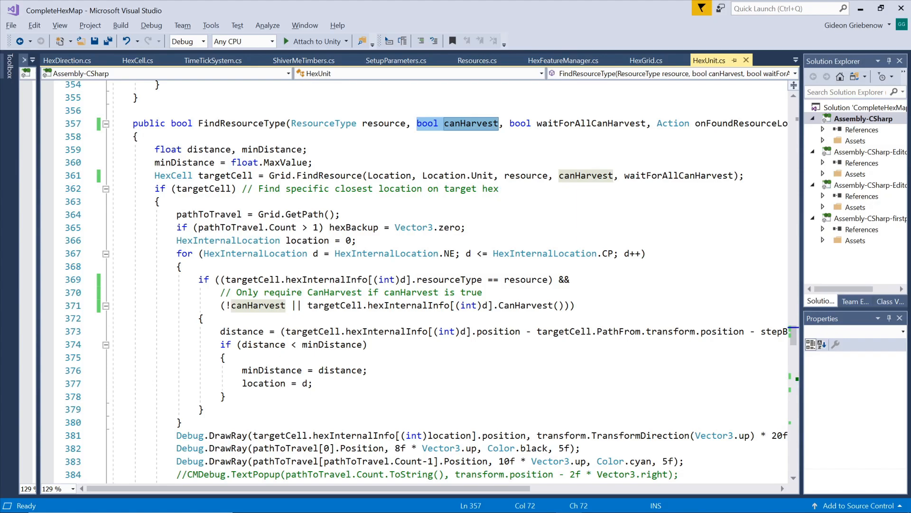
Follow the canHarvest call into HexGrid.cs FindResource and scroll through its waitForAllCanHarvest checks
click(329, 176)
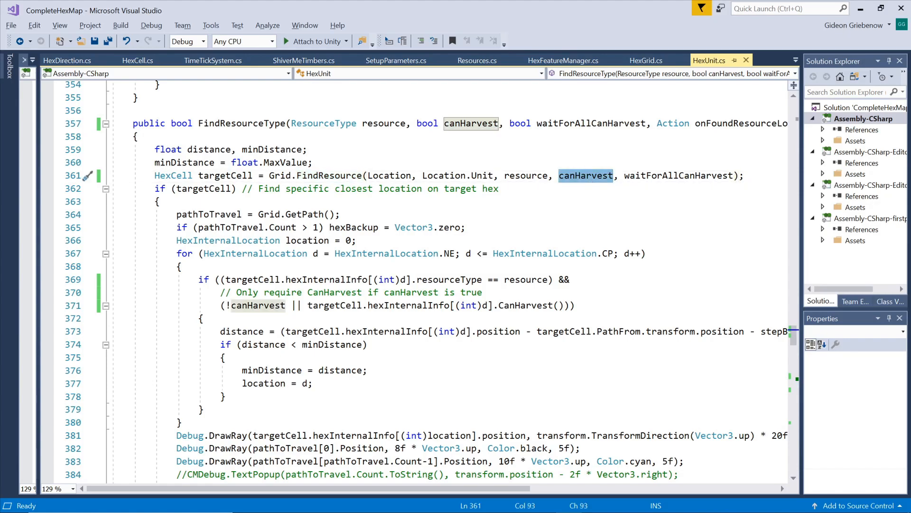
click(645, 60)
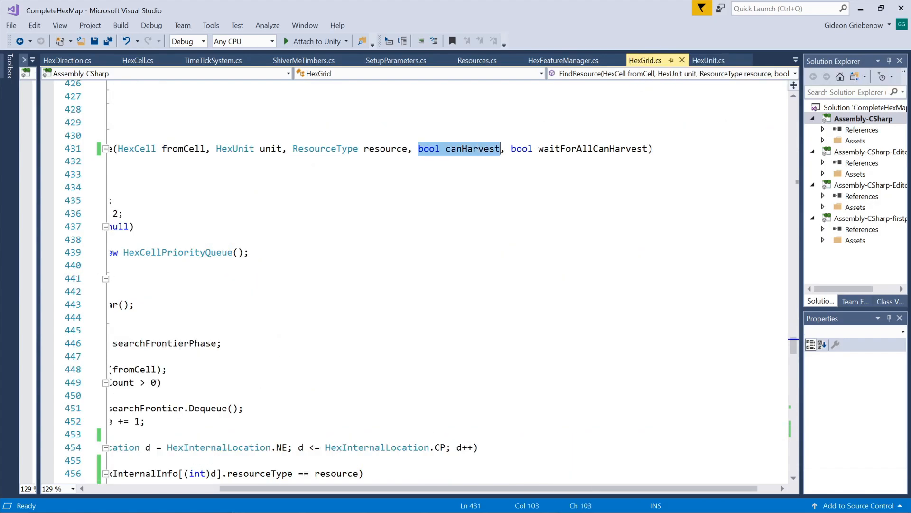
scroll(left, 3)
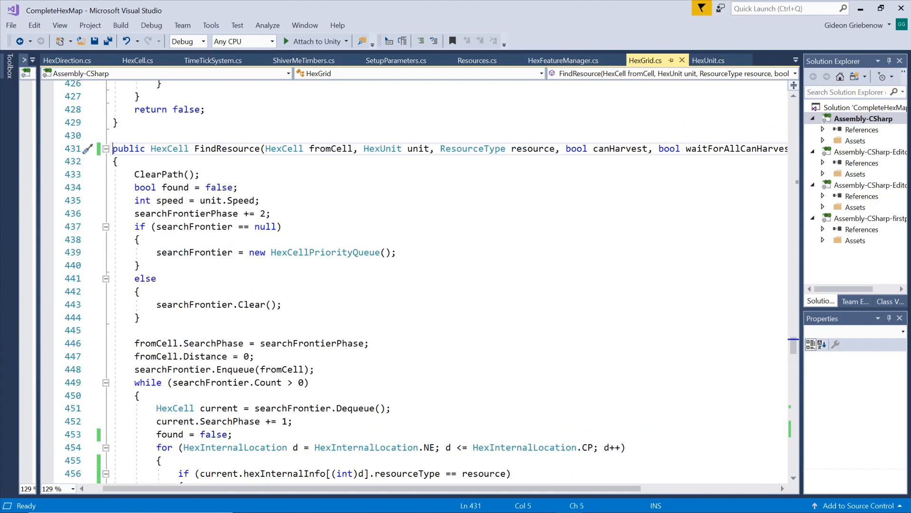
scroll(down, 3)
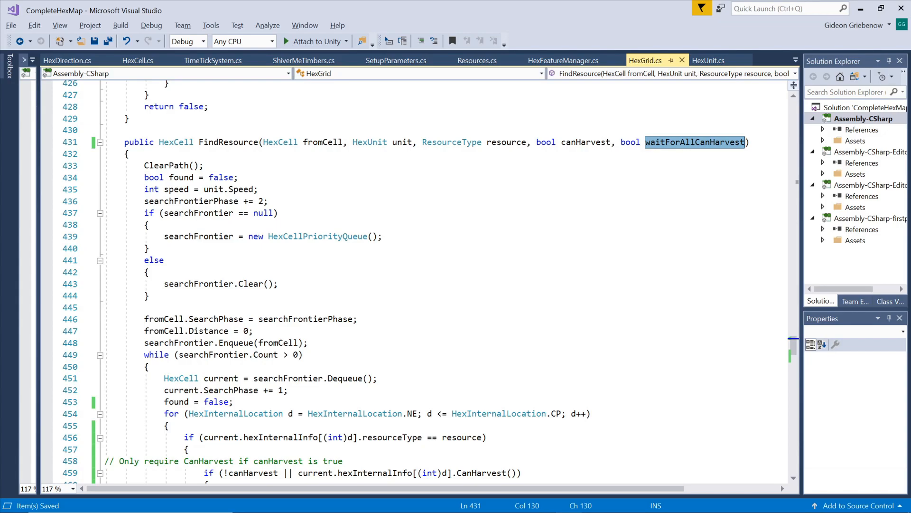
scroll(down, 3)
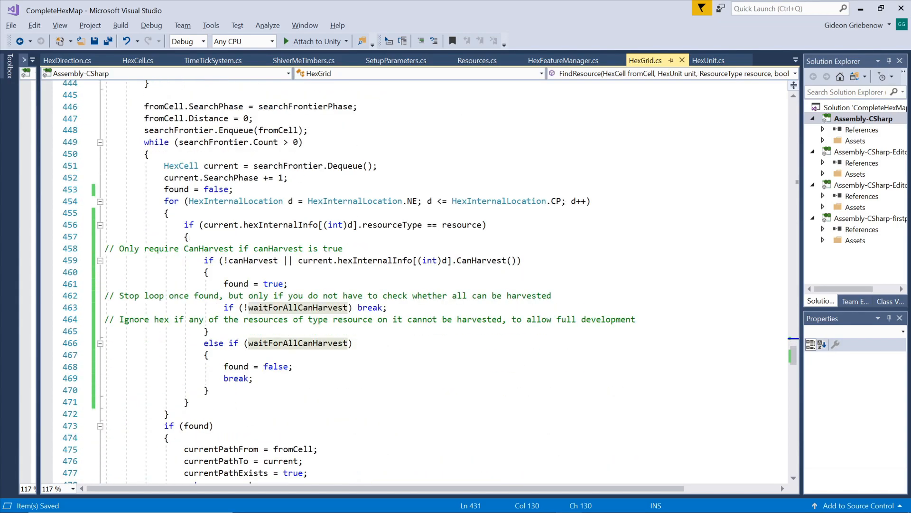
drag(103, 248, 289, 284)
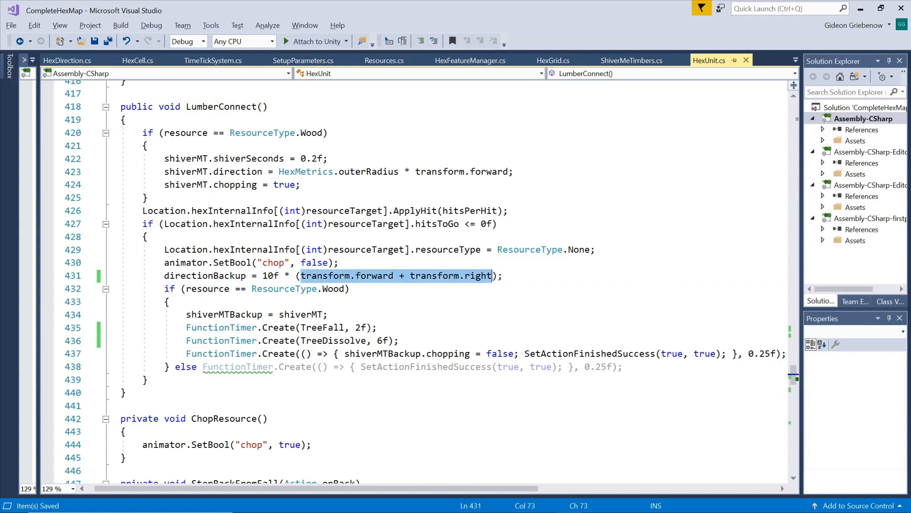
mouse_move(479, 275)
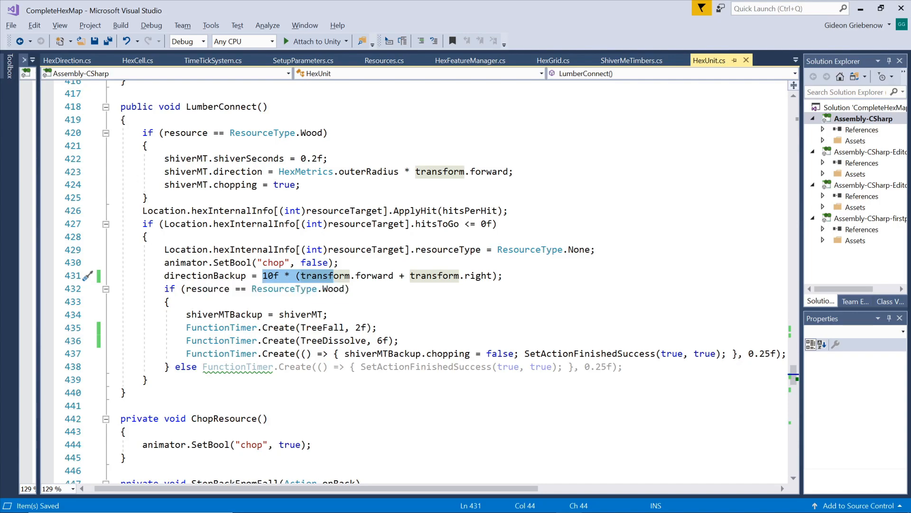
Scroll through LumberConnect to review the TreeFall, TreeDissolve and 0.25-second chopping timers
scroll(down, 3)
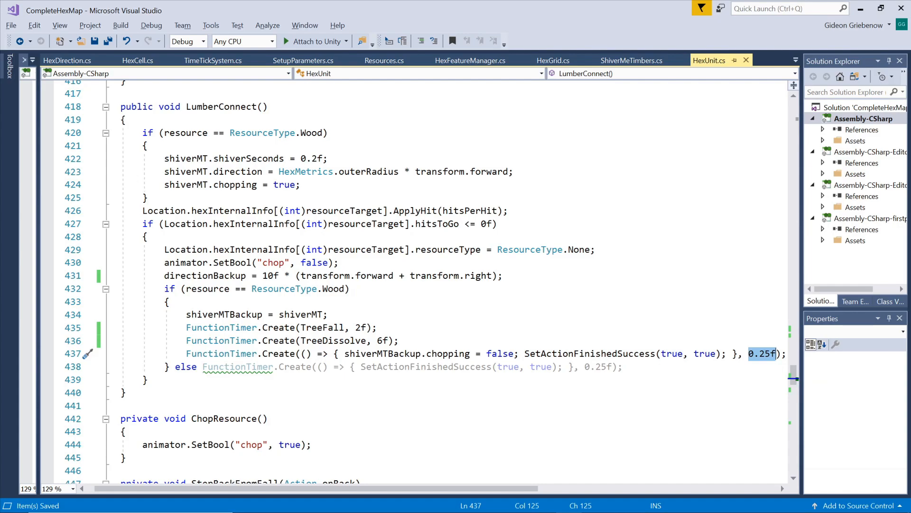
mouse_move(334, 327)
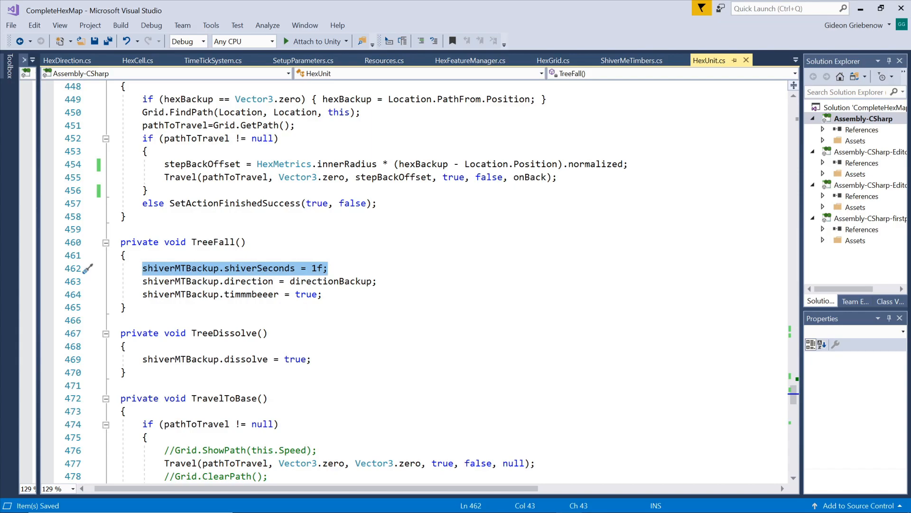
Select the ShiverMeTimbers Update block that sets the Rigidbody's isKinematic to false
double_click(331, 281)
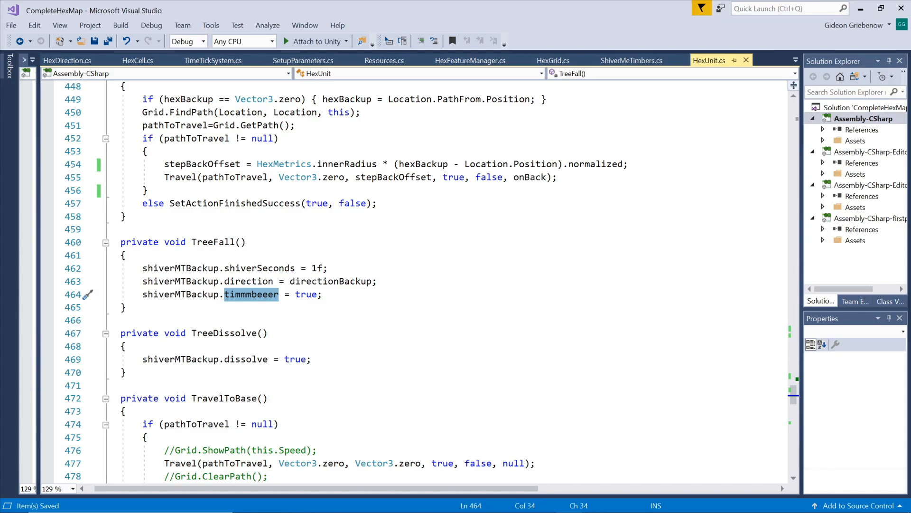
click(631, 60)
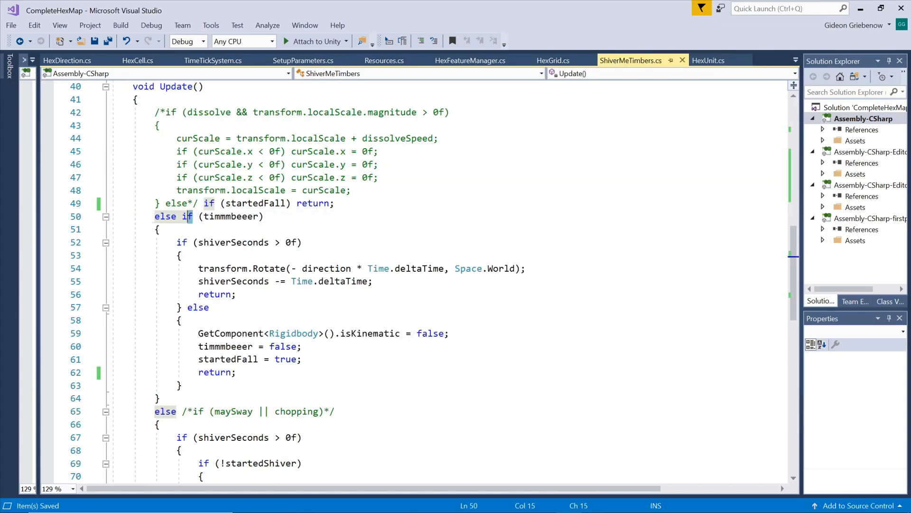
drag(177, 242, 236, 294)
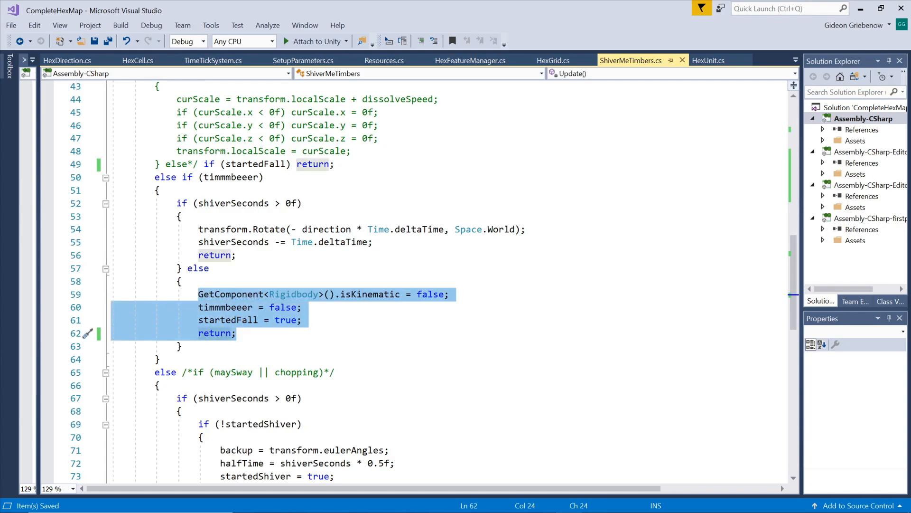
double_click(370, 293)
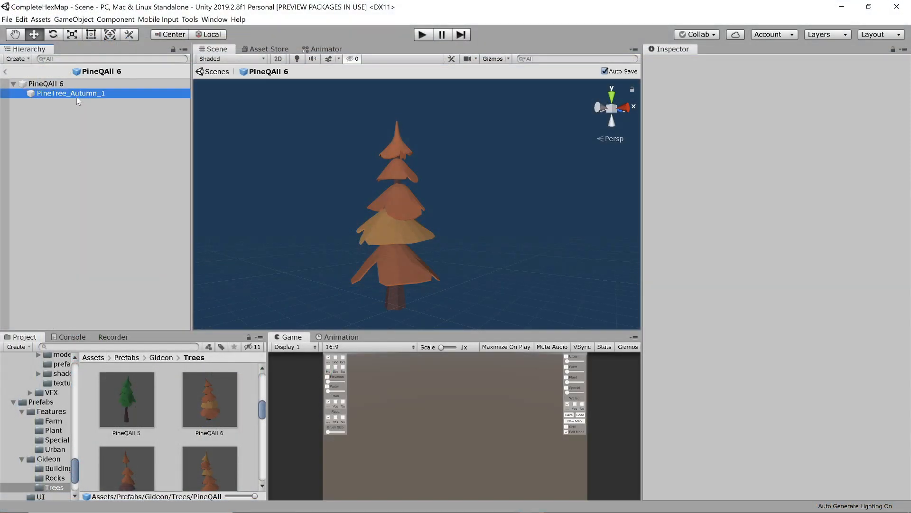
Select PineTree_Autumn_1 and scroll its Rigidbody, colliders and Shiver Me Timbers components
click(71, 93)
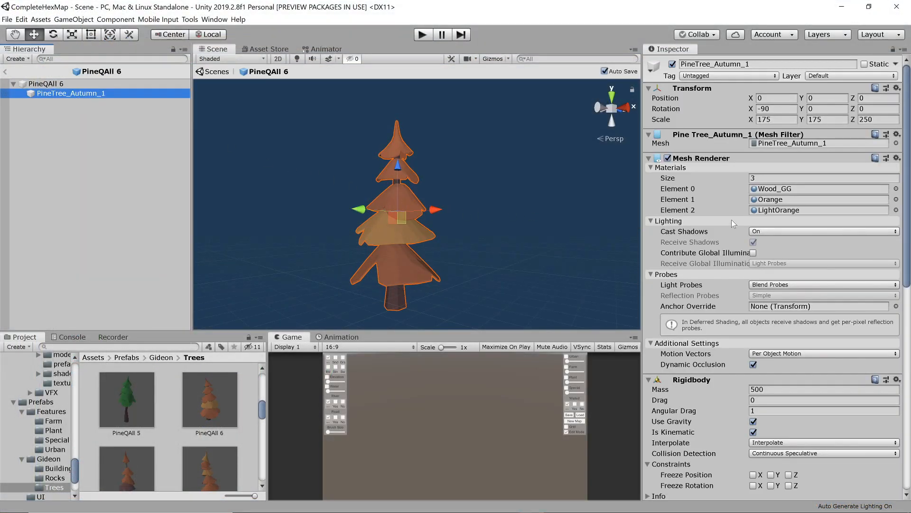
scroll(down, 3)
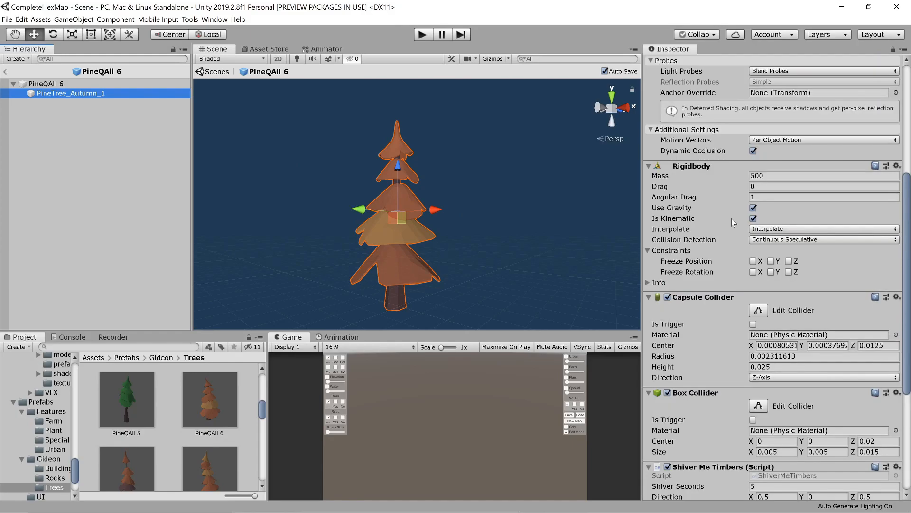
mouse_move(696, 170)
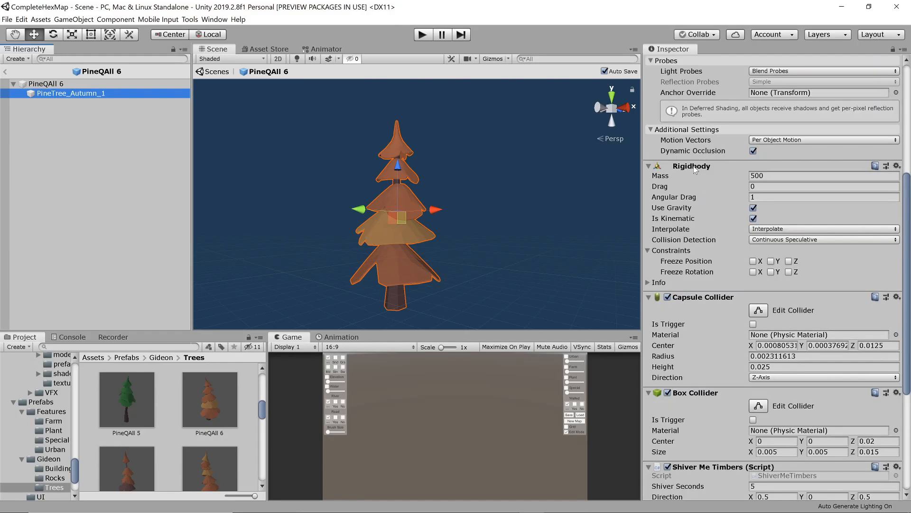
mouse_move(686, 187)
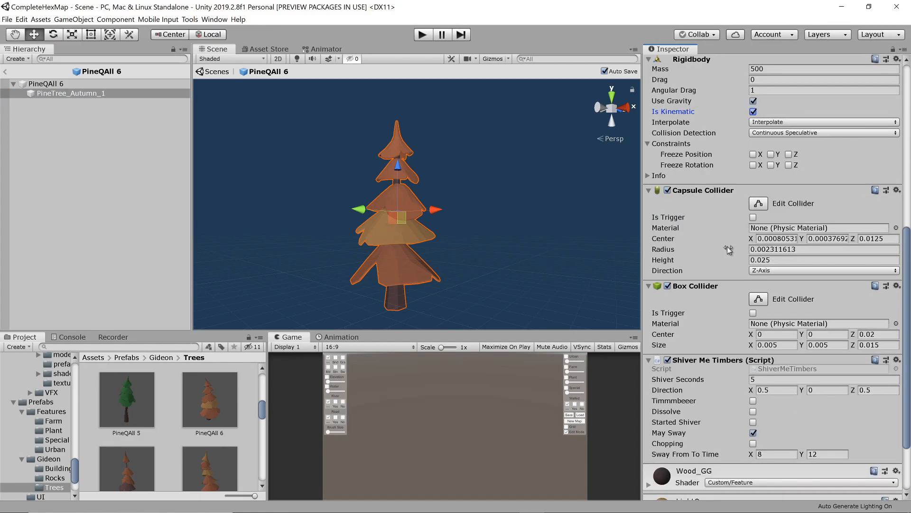
mouse_move(703, 199)
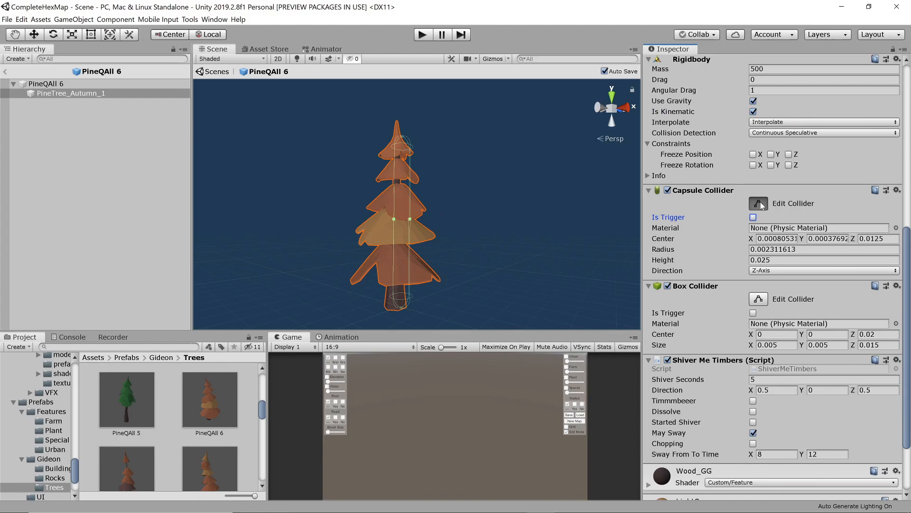
mouse_move(758, 202)
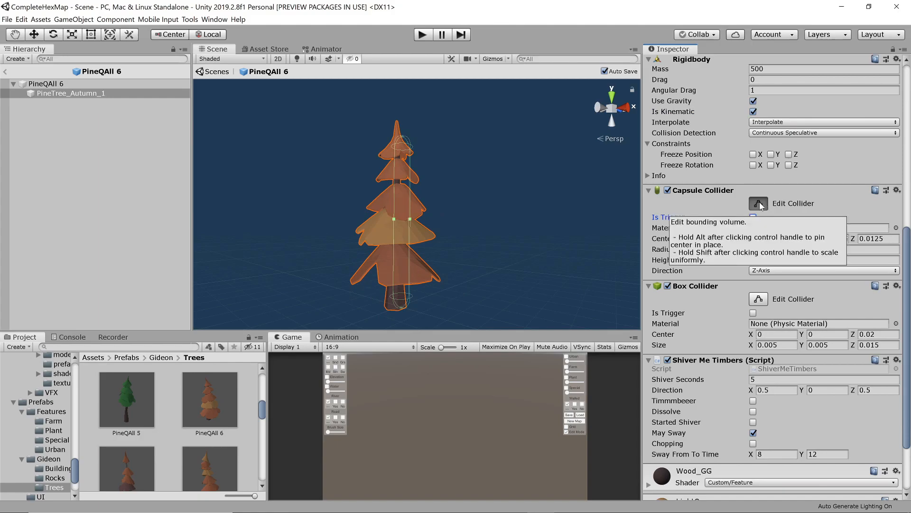
Turn off capsule collider editing and enable Edit Collider on the Box Collider
click(758, 203)
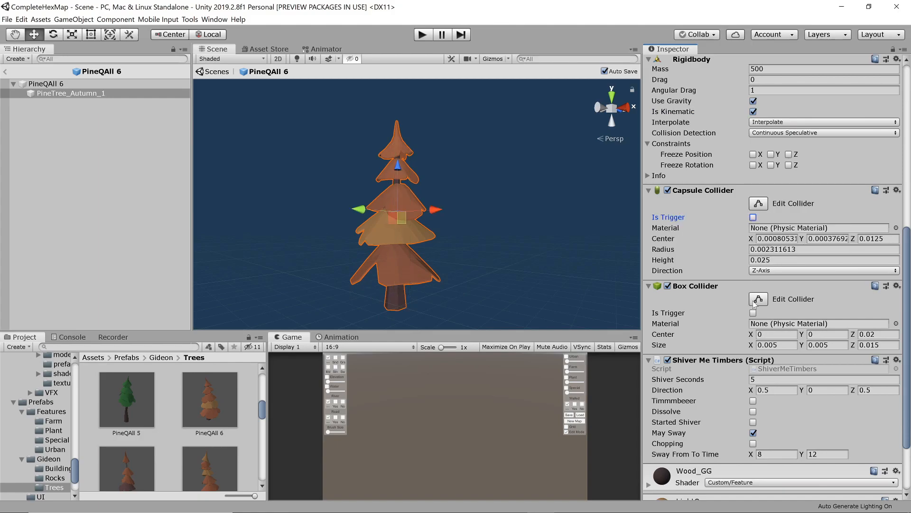
mouse_move(758, 298)
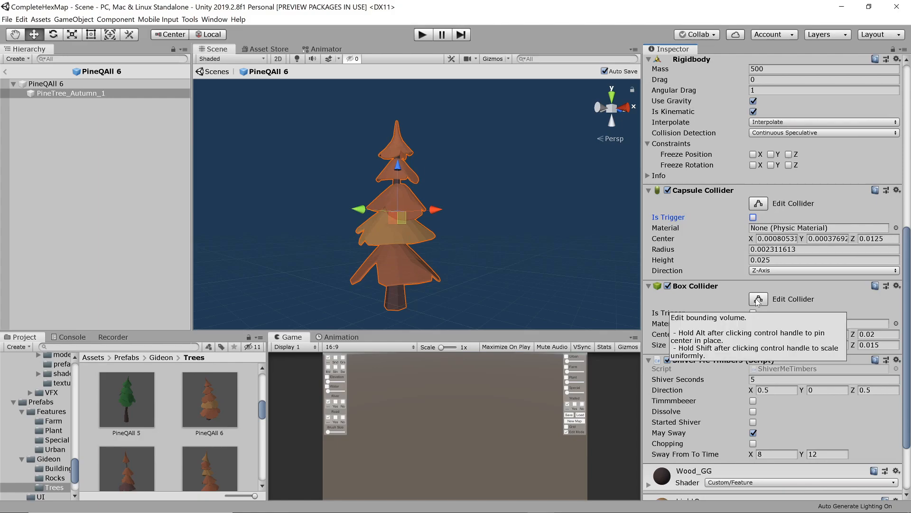
click(758, 299)
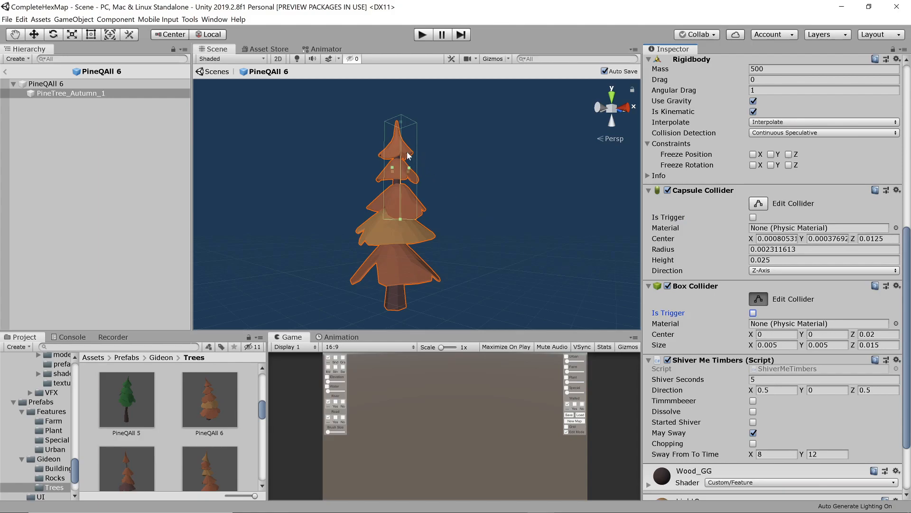
mouse_move(388, 137)
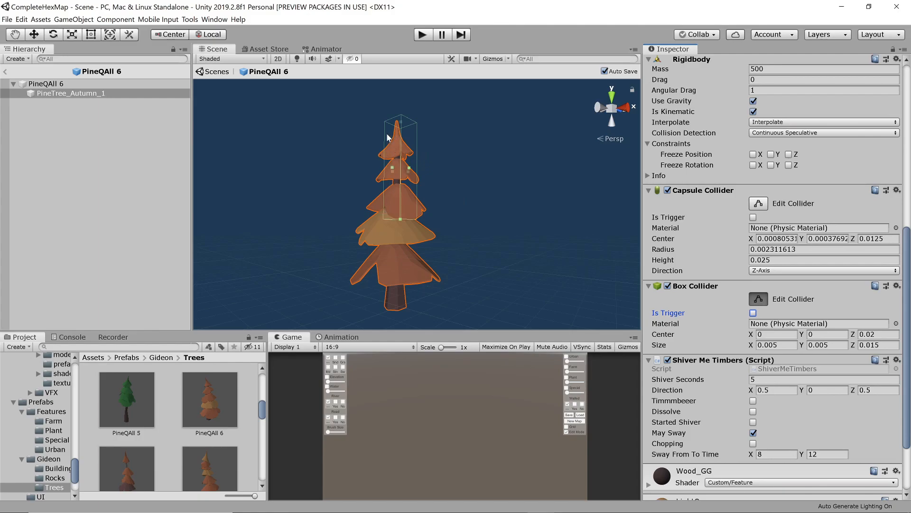
mouse_move(389, 211)
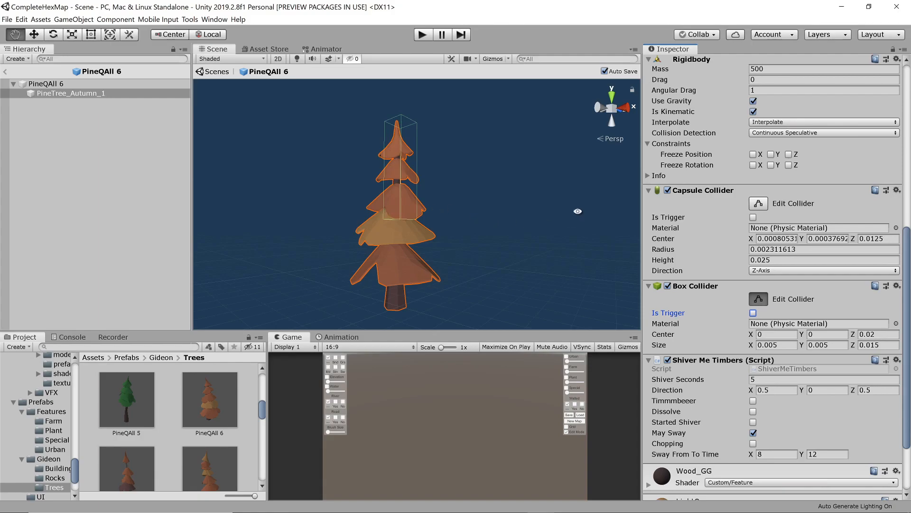
click(823, 90)
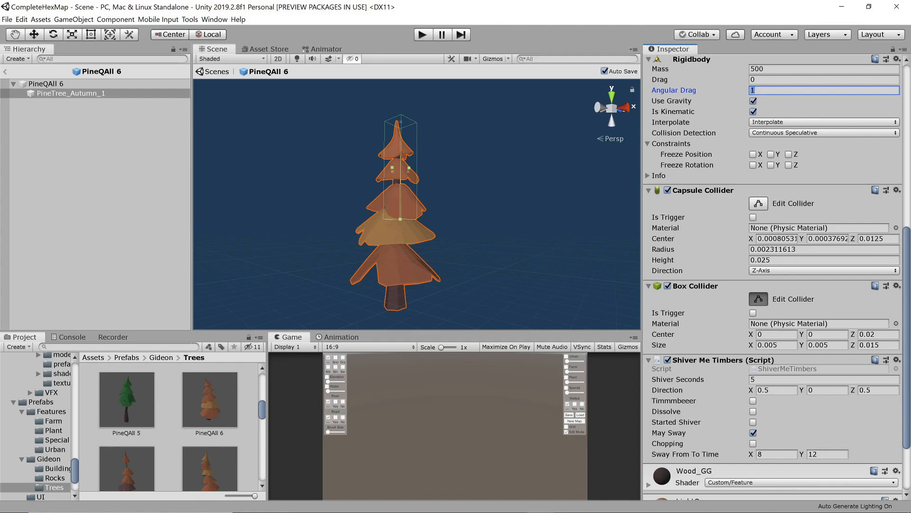
text(3.36)
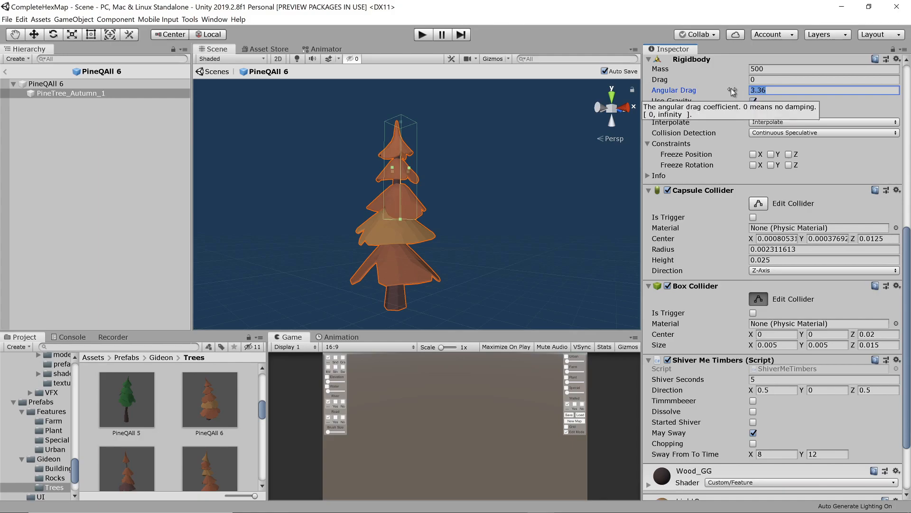
text(1)
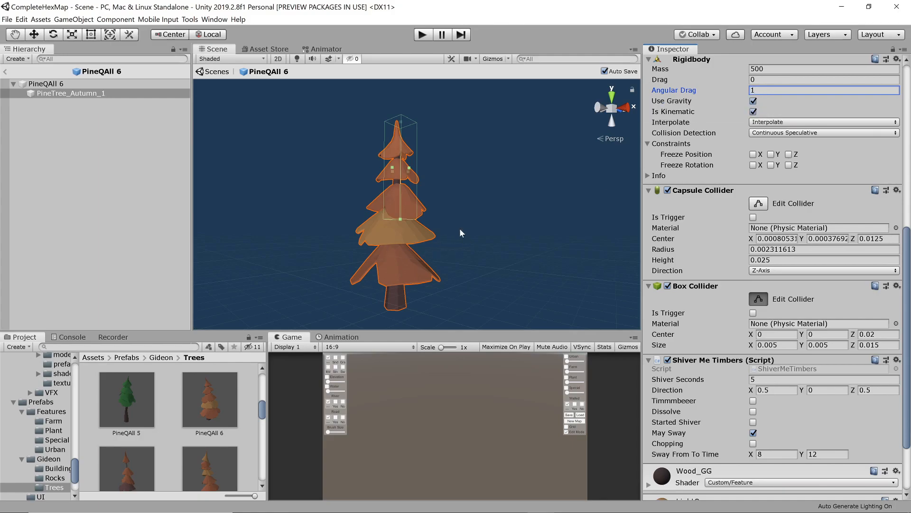